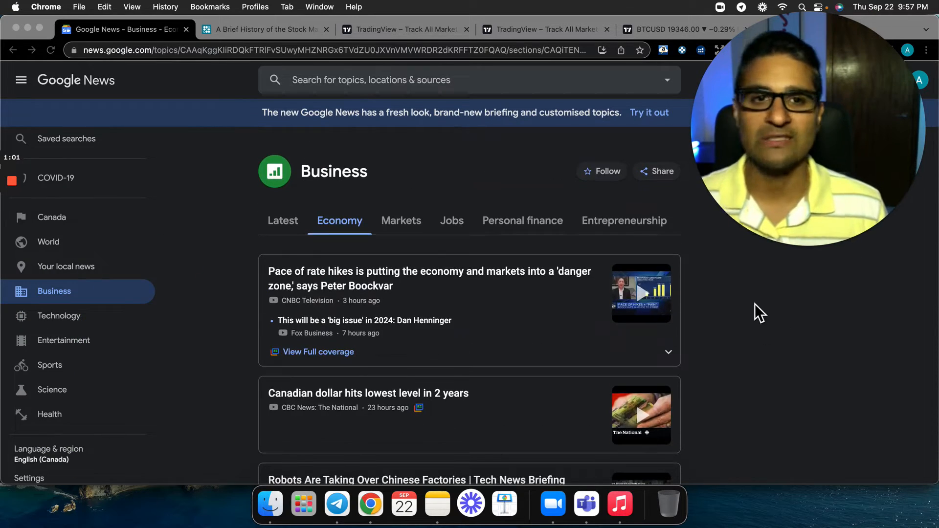
Scroll through the Economy headlines to the Morgan Stanley story, then start a new browser tab.
{"action": "scroll", "scroll_direction": "down", "scroll_amount": 3}
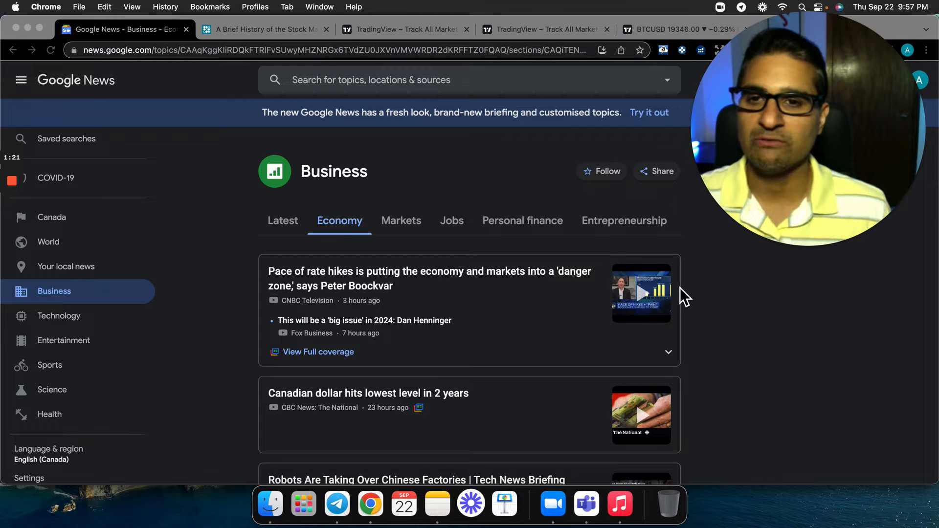
{"action": "scroll", "scroll_direction": "down", "scroll_amount": 3}
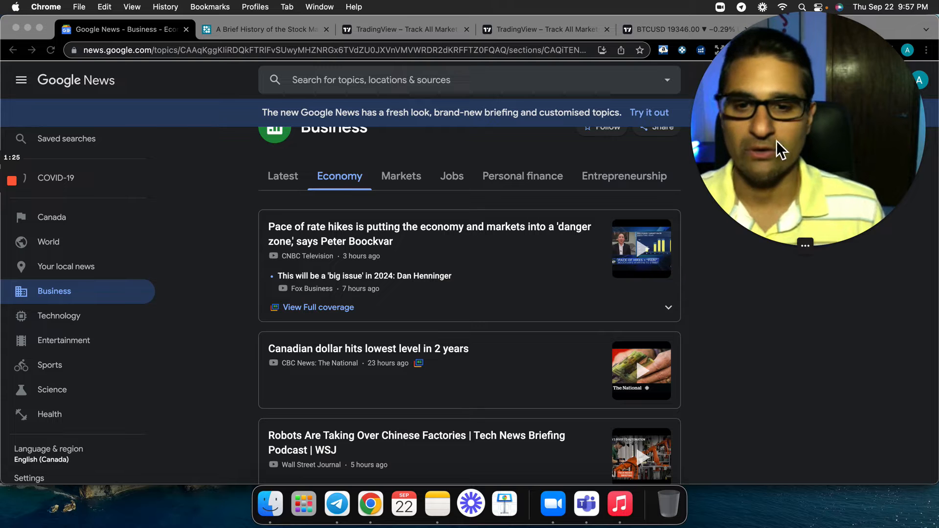
{"action": "scroll", "scroll_direction": "down", "scroll_amount": 3}
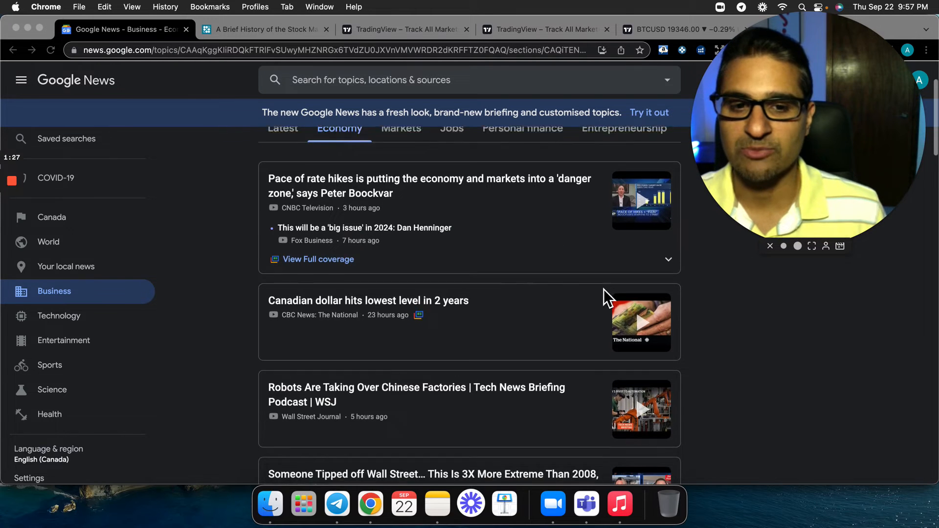
{"action": "scroll", "scroll_direction": "down", "scroll_amount": 3}
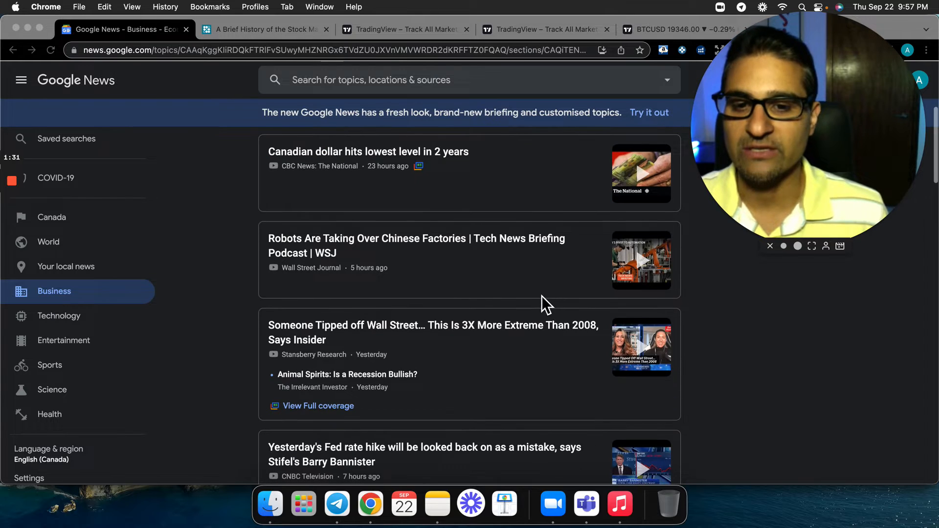
{"action": "scroll", "scroll_direction": "down", "scroll_amount": 3}
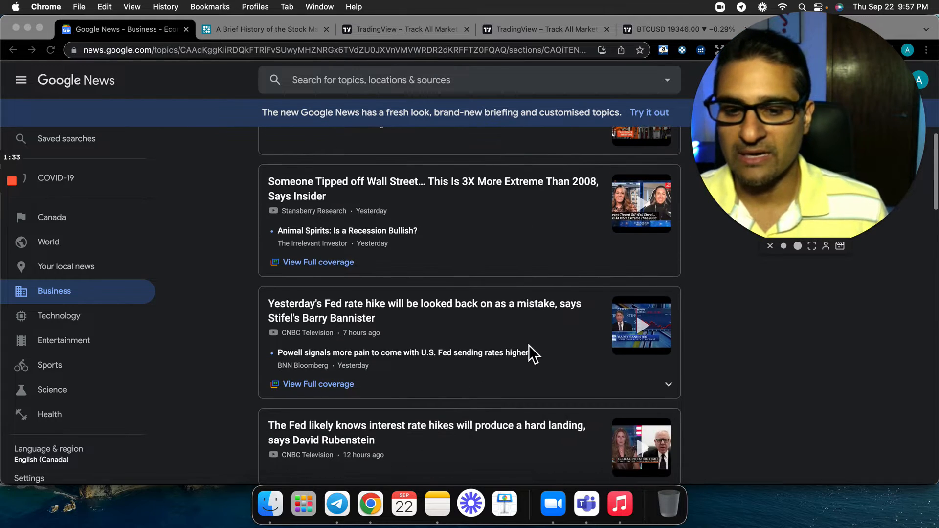
{"action": "scroll", "scroll_direction": "down", "scroll_amount": 3}
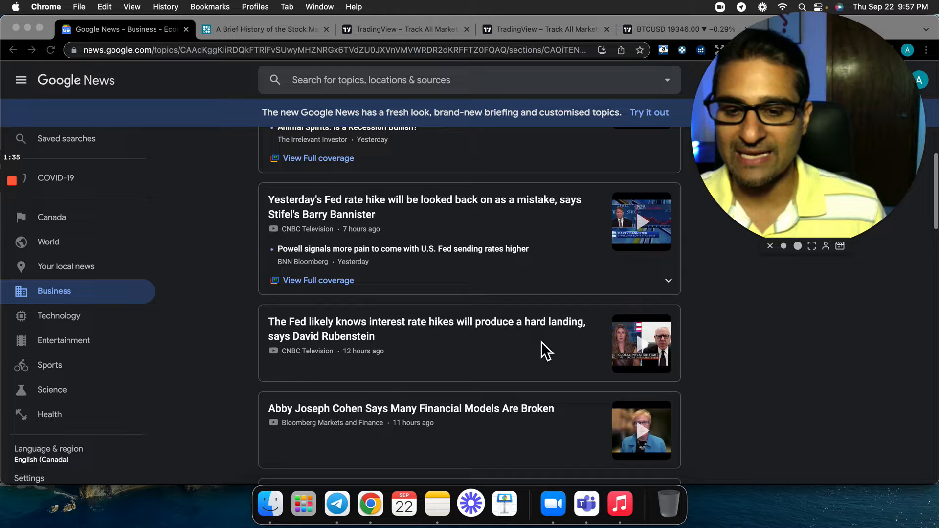
{"action": "scroll", "scroll_direction": "down", "scroll_amount": 3}
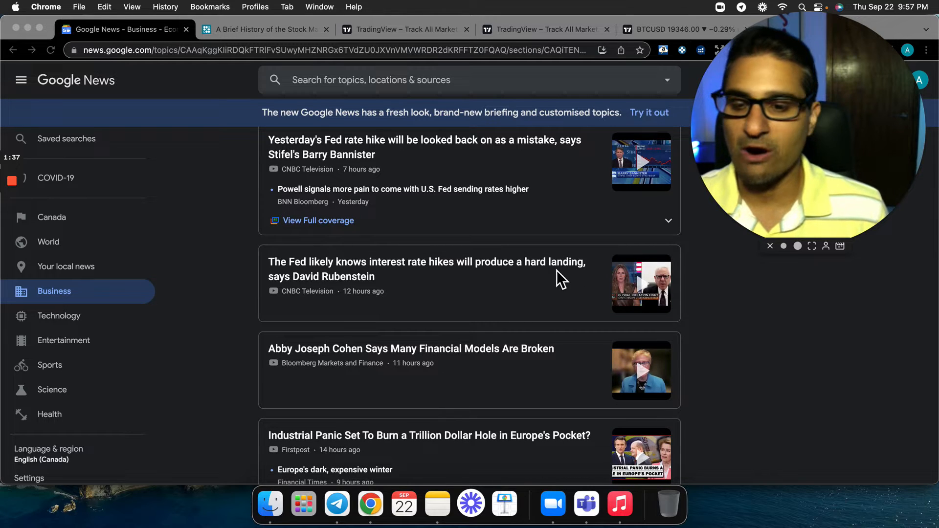
{"action": "scroll", "scroll_direction": "down", "scroll_amount": 3}
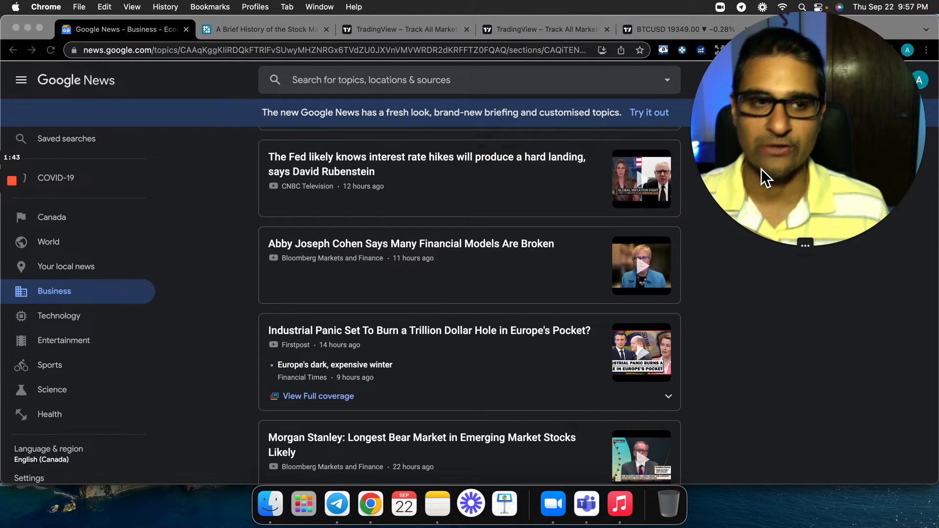
{"action": "left_click", "coordinate": [880, 28]}
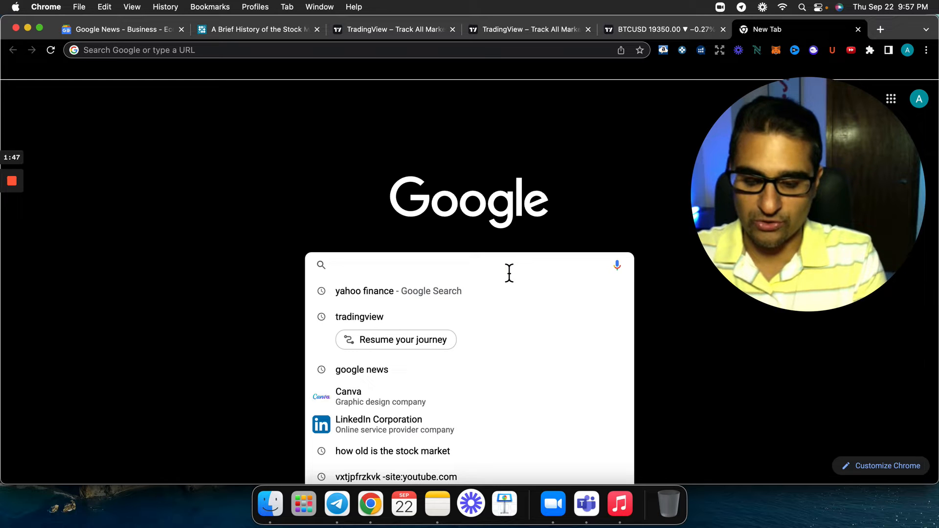
Search Google for 'yahoo finance' and load the ca.finance.yahoo.com home page.
{"action": "type", "text": "yah"}
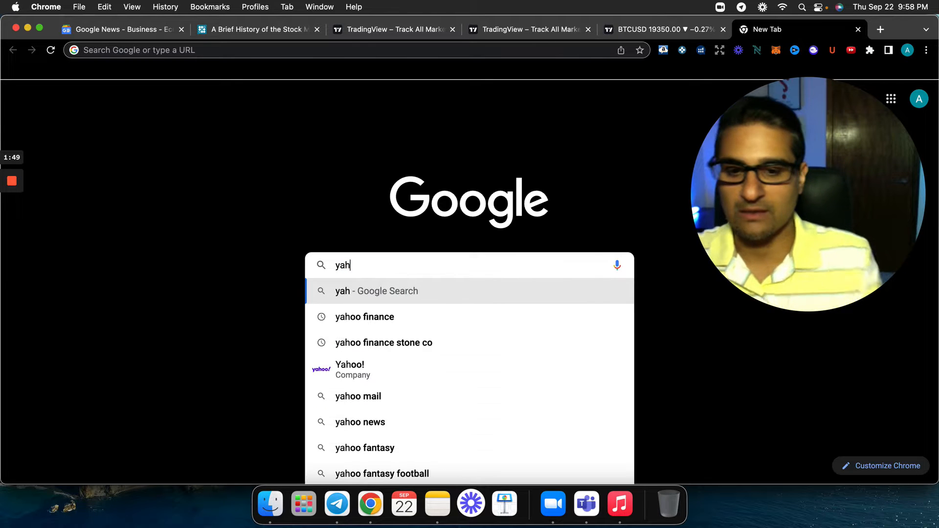
{"action": "left_click", "coordinate": [364, 316]}
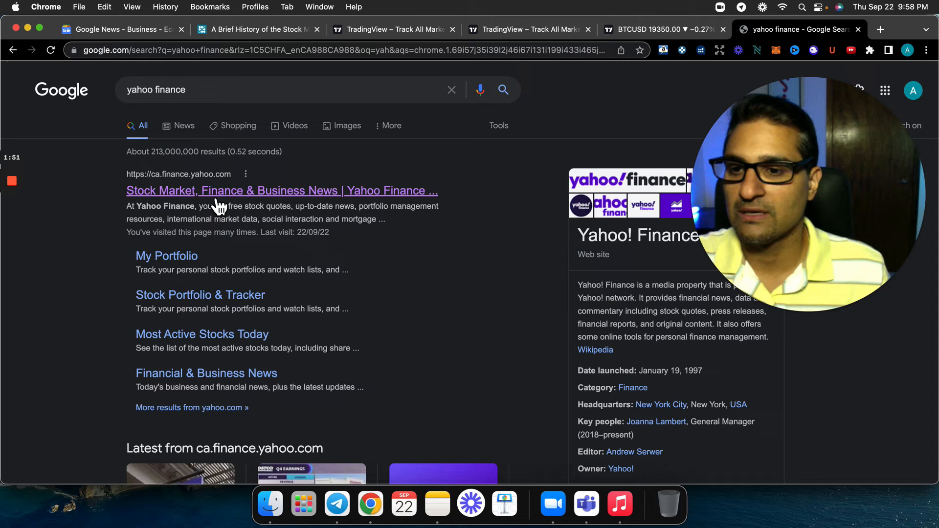
{"action": "left_click", "coordinate": [282, 190]}
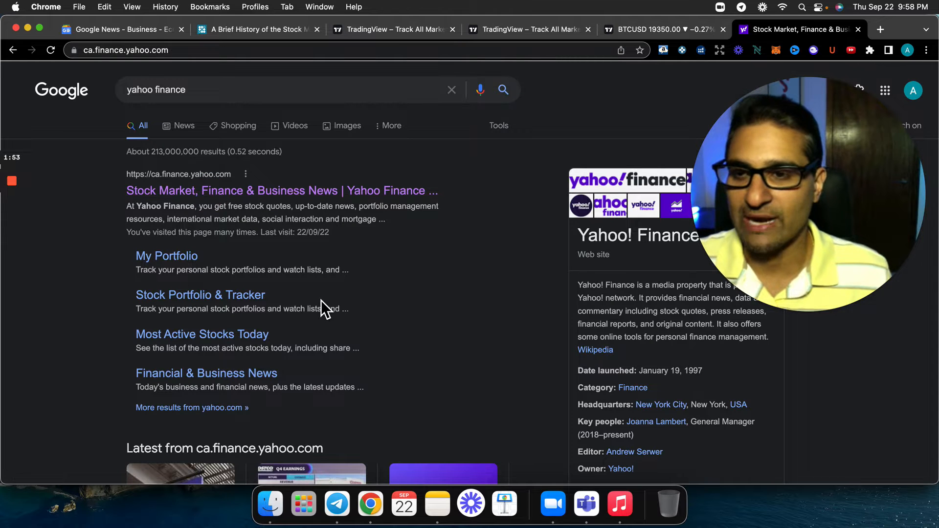
{"action": "left_click", "coordinate": [281, 191]}
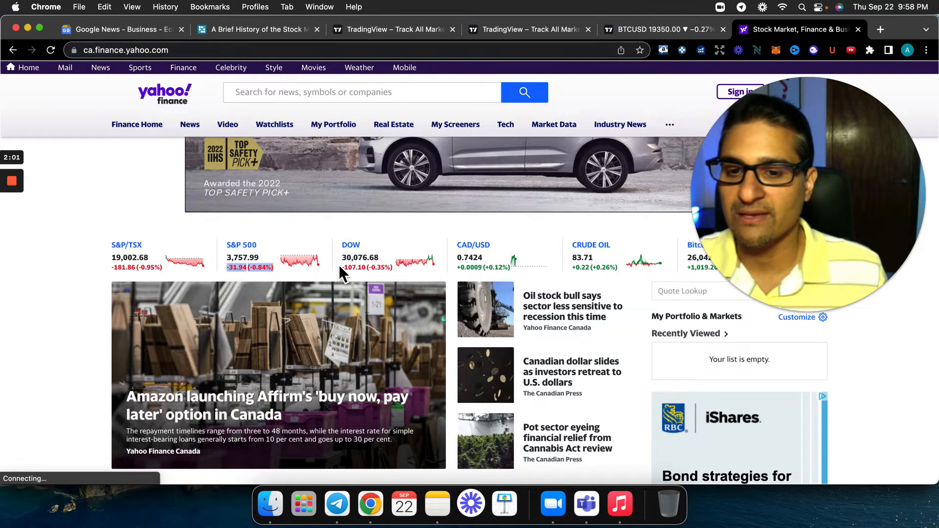
{"action": "mouse_move", "coordinate": [491, 316]}
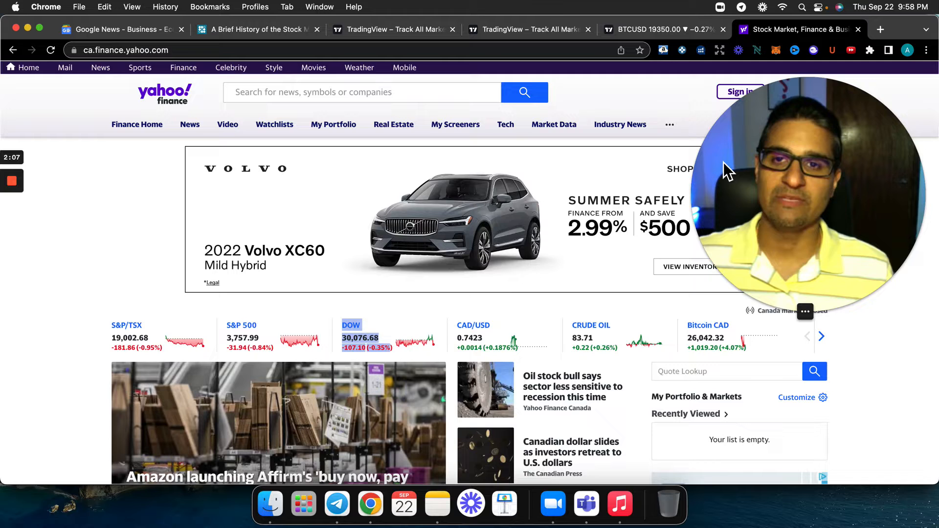
{"action": "mouse_move", "coordinate": [662, 101]}
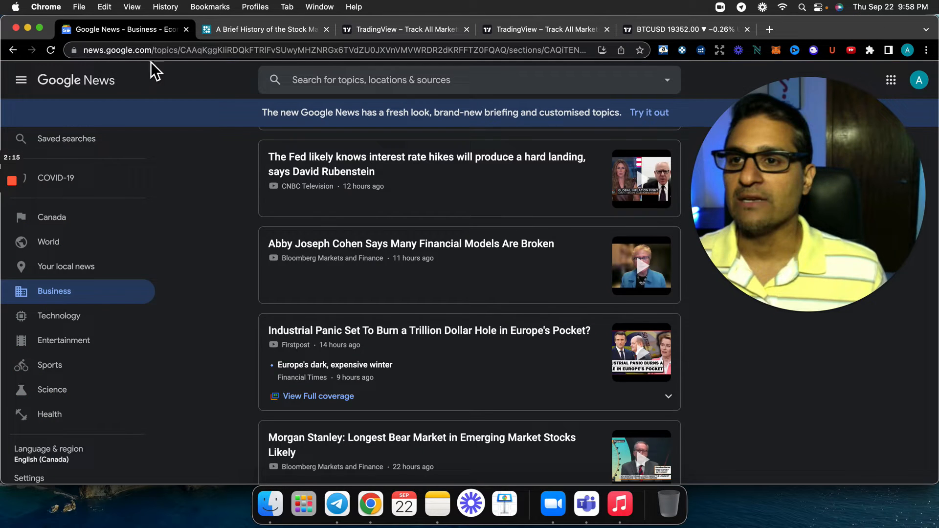
{"action": "mouse_move", "coordinate": [302, 217]}
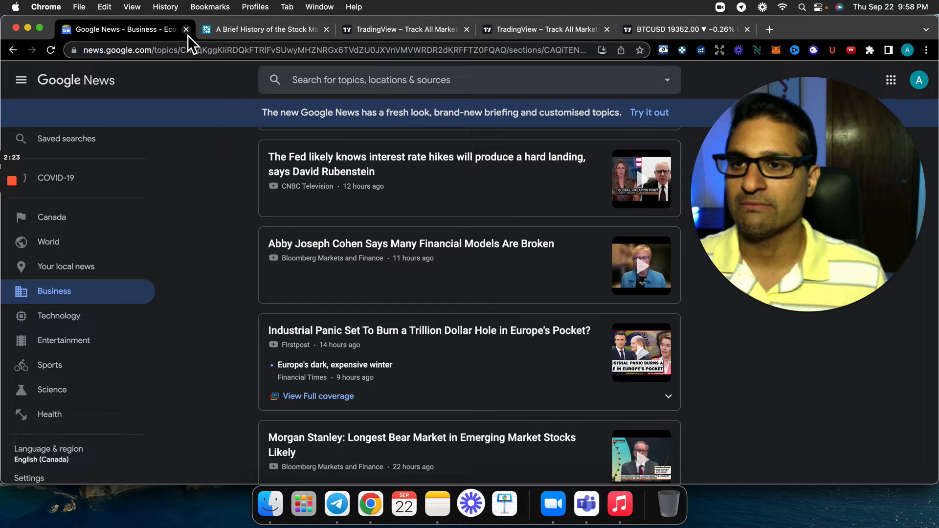
{"action": "left_click", "coordinate": [186, 30]}
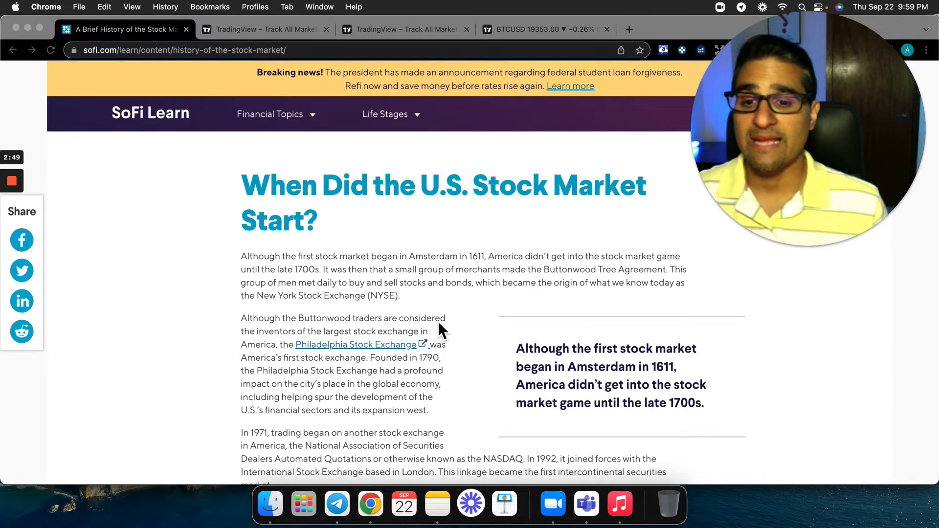
{"action": "scroll", "scroll_direction": "down", "scroll_amount": 3}
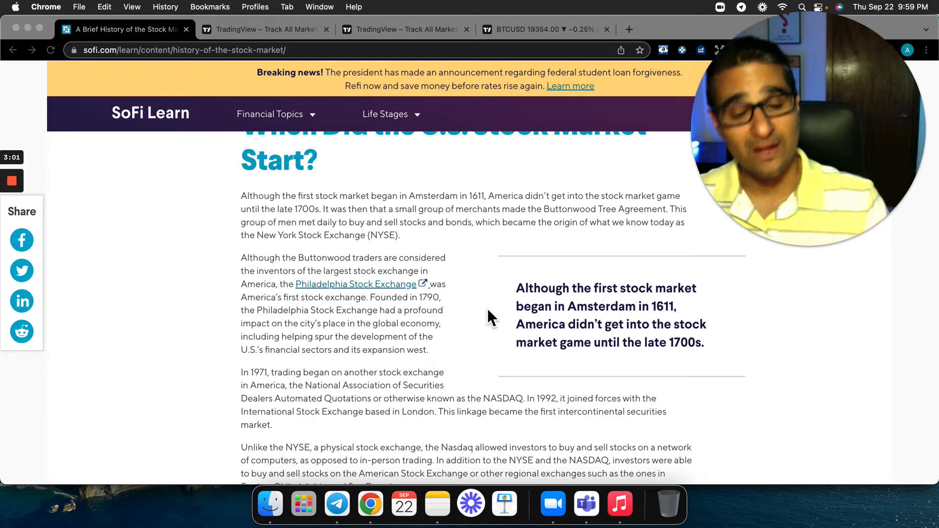
{"action": "scroll", "scroll_direction": "down", "scroll_amount": 3}
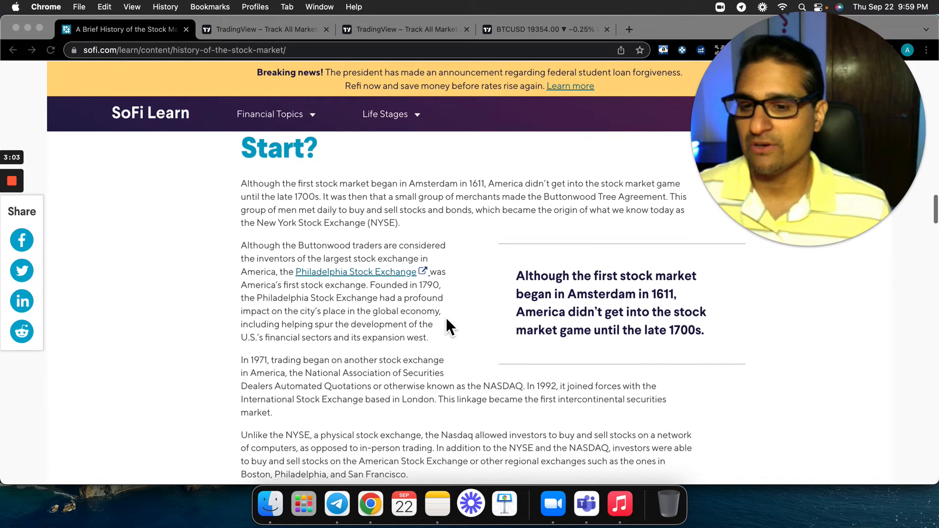
{"action": "scroll", "scroll_direction": "down", "scroll_amount": 3}
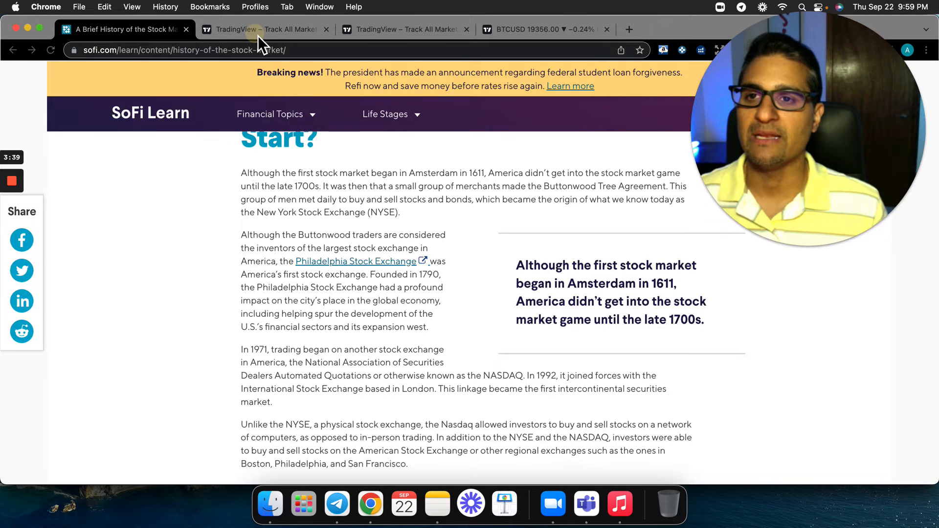
Switch to the TradingView market summary showing the S&P 500 All-range chart.
{"action": "left_click", "coordinate": [264, 28]}
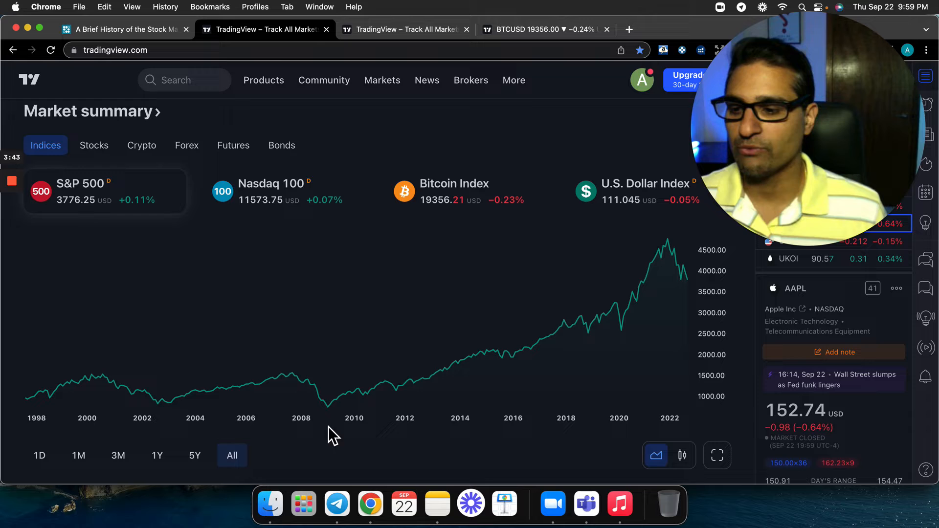
{"action": "mouse_move", "coordinate": [618, 418]}
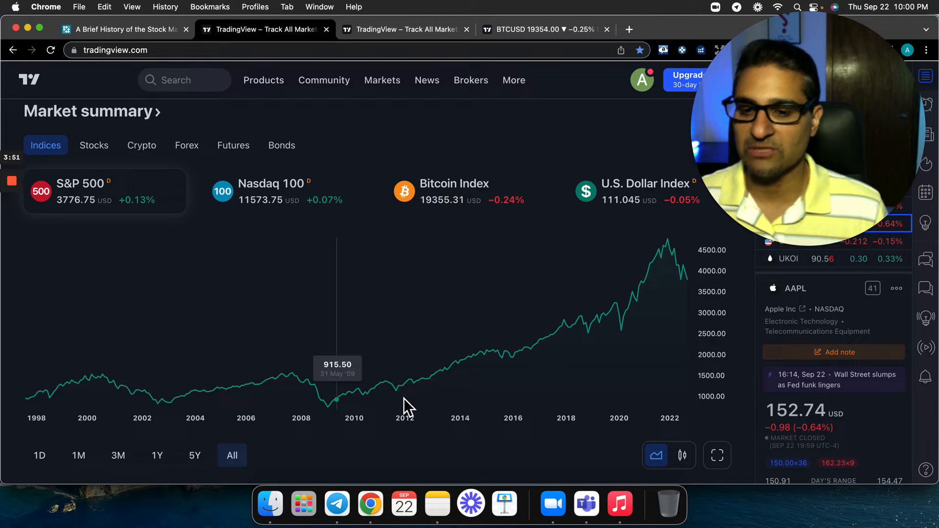
{"action": "mouse_move", "coordinate": [144, 407]}
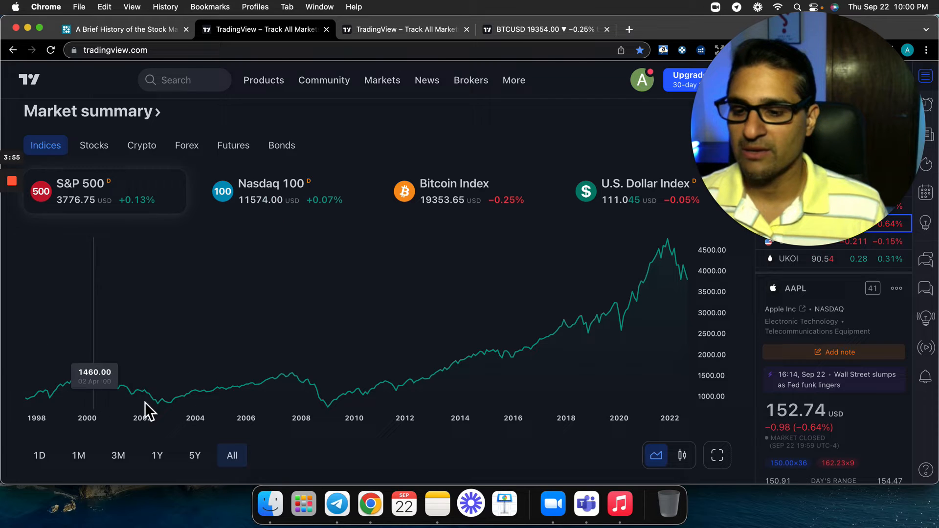
{"action": "mouse_move", "coordinate": [319, 410]}
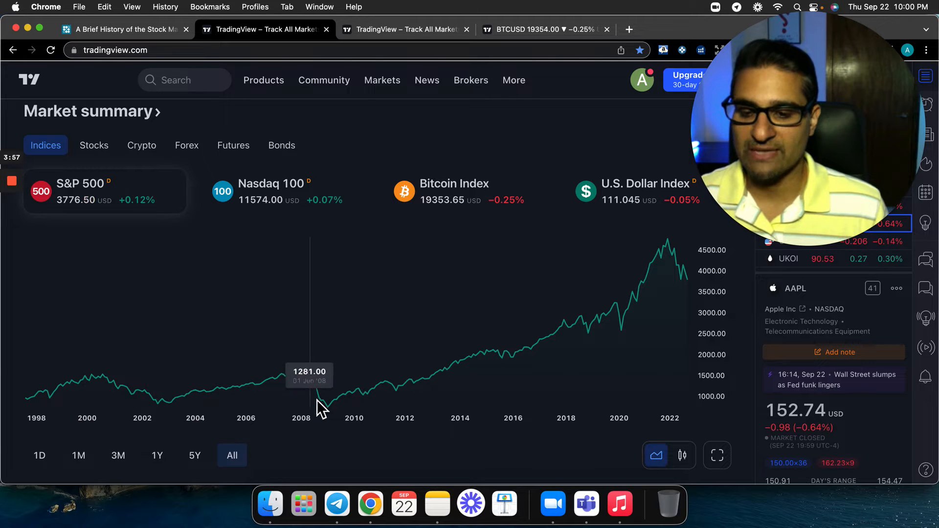
{"action": "mouse_move", "coordinate": [329, 412]}
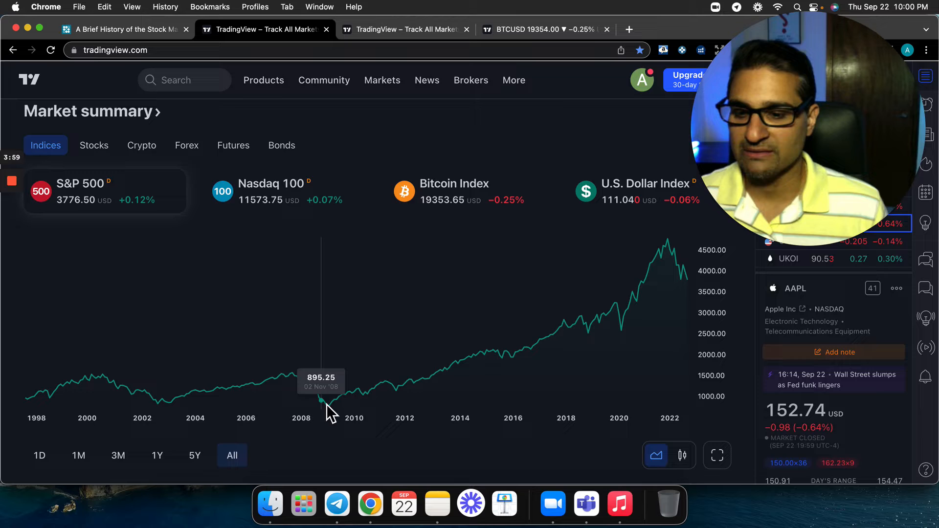
{"action": "mouse_move", "coordinate": [687, 293]}
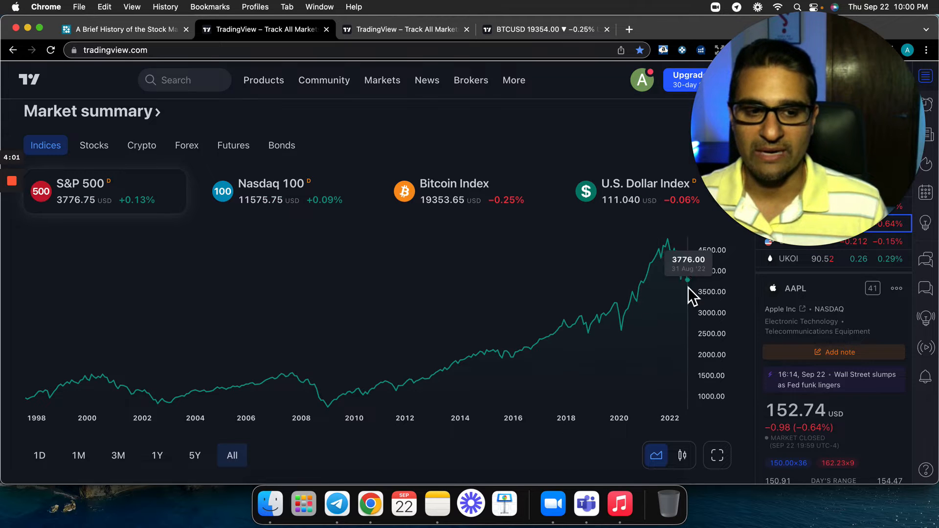
{"action": "mouse_move", "coordinate": [228, 406]}
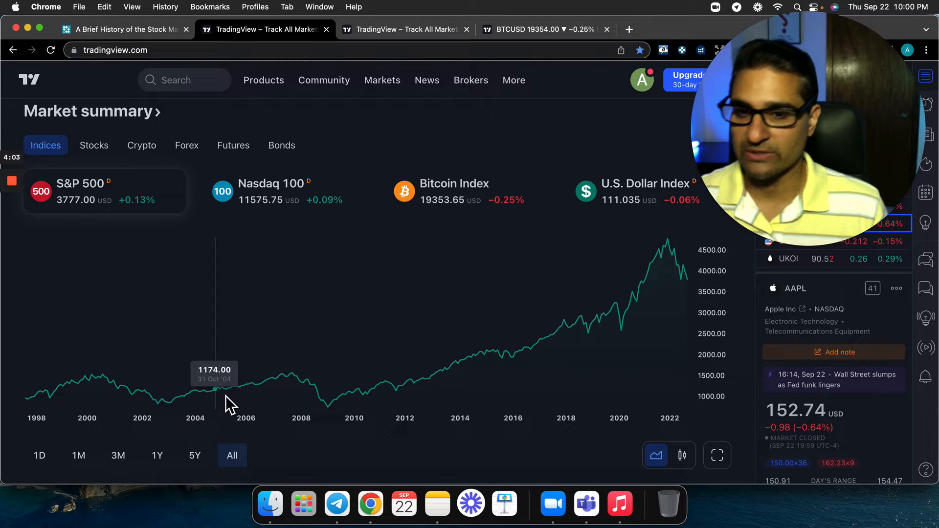
{"action": "mouse_move", "coordinate": [382, 417]}
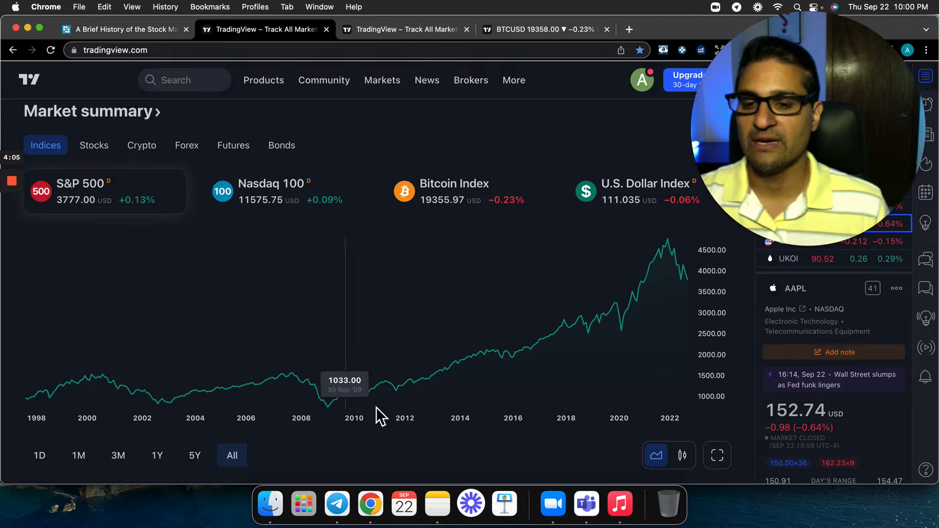
{"action": "mouse_move", "coordinate": [617, 330]}
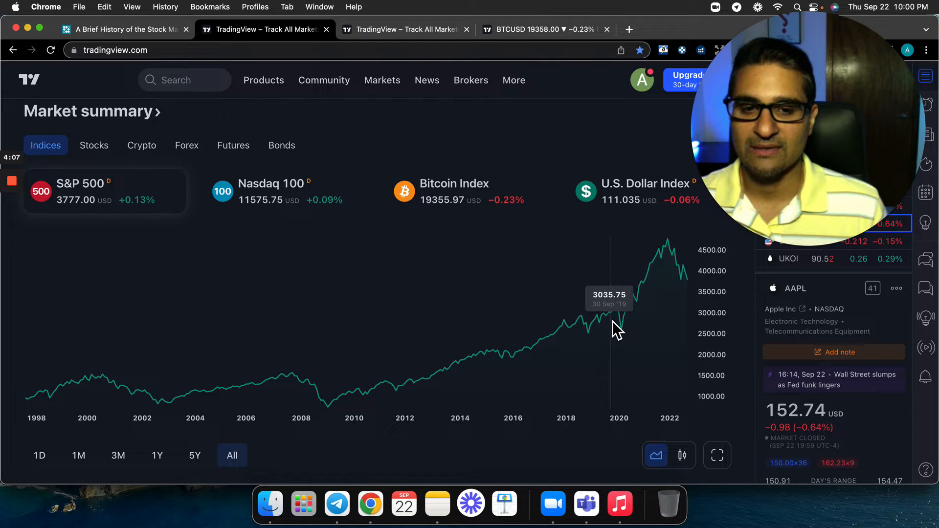
{"action": "mouse_move", "coordinate": [668, 321]}
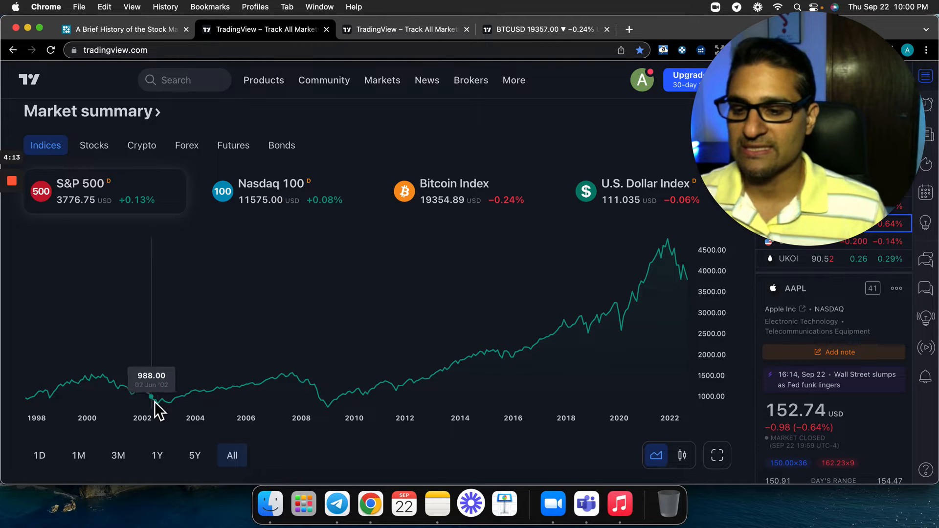
{"action": "mouse_move", "coordinate": [347, 422]}
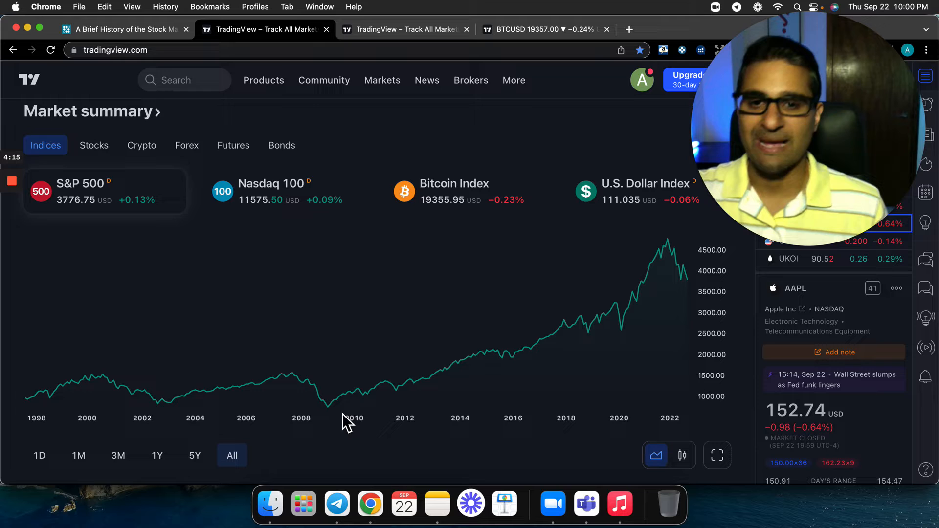
{"action": "mouse_move", "coordinate": [319, 398]}
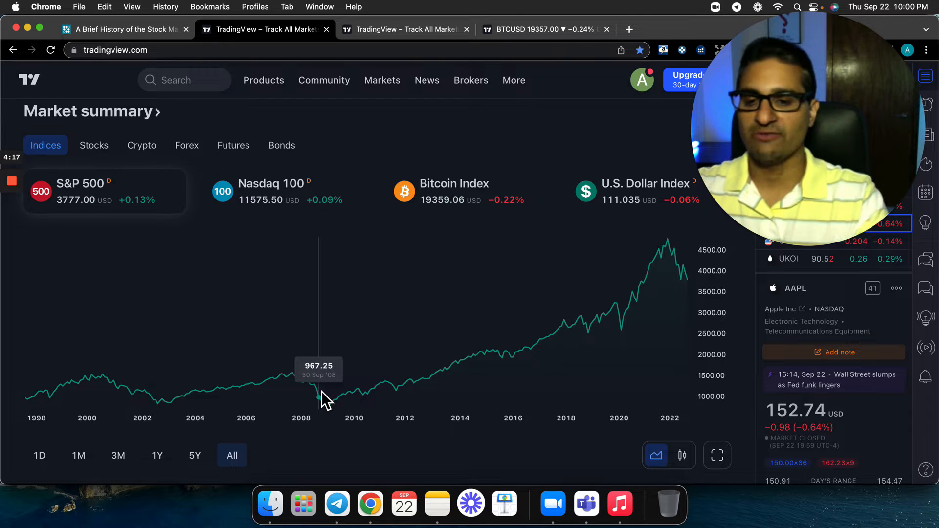
{"action": "mouse_move", "coordinate": [242, 413]}
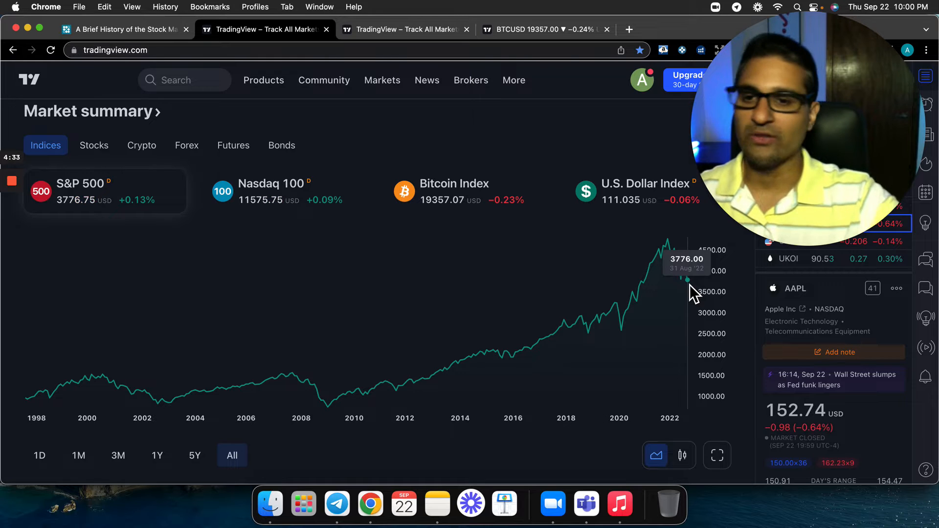
{"action": "mouse_move", "coordinate": [336, 352]}
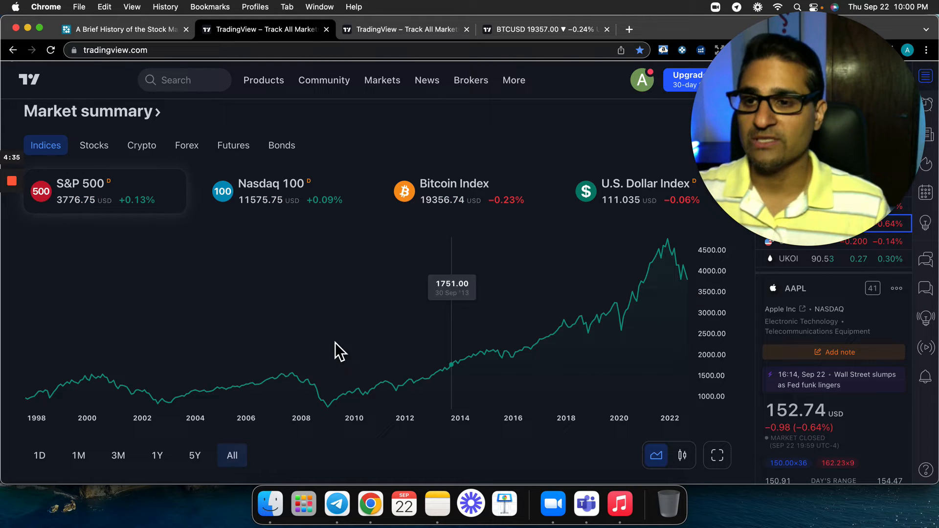
Select the Nasdaq 100 card for its long-term chart, glancing at the BTCUSD tab in between.
{"action": "left_click", "coordinate": [382, 79]}
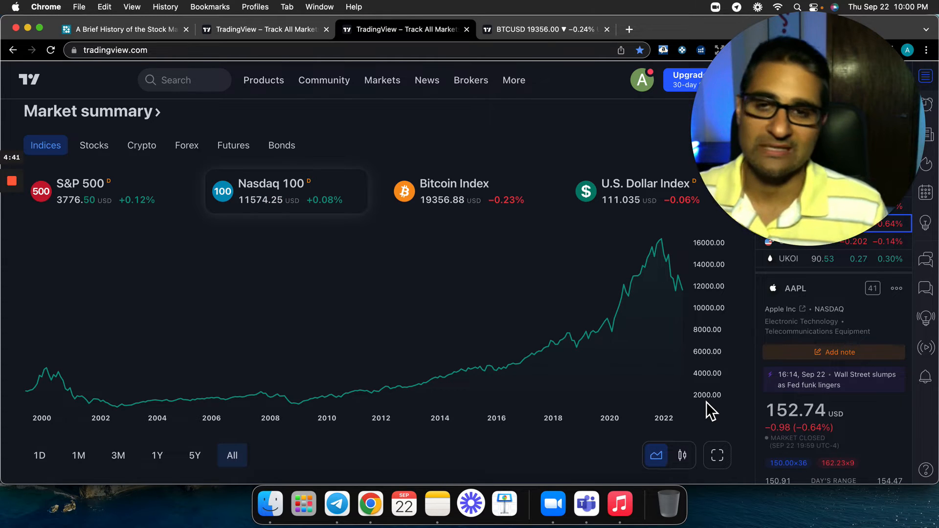
{"action": "mouse_move", "coordinate": [214, 445]}
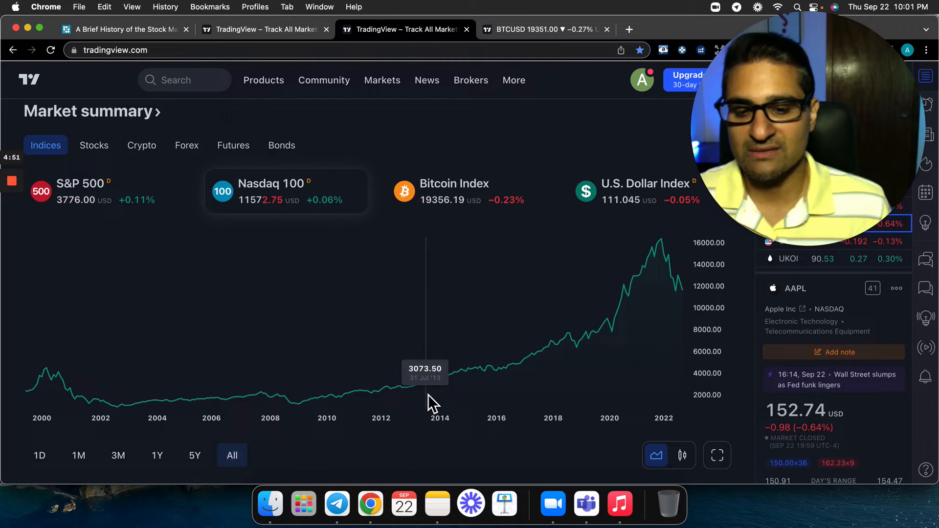
{"action": "mouse_move", "coordinate": [692, 308]}
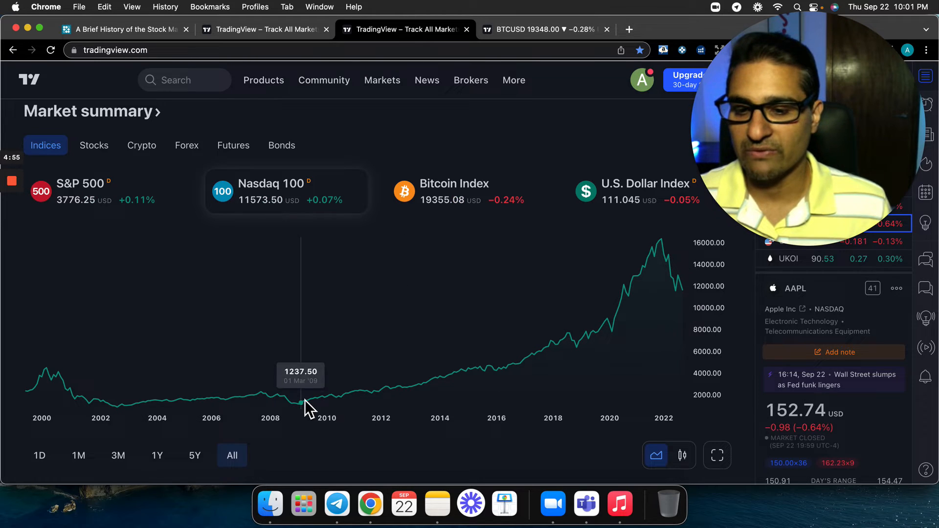
{"action": "mouse_move", "coordinate": [731, 347]}
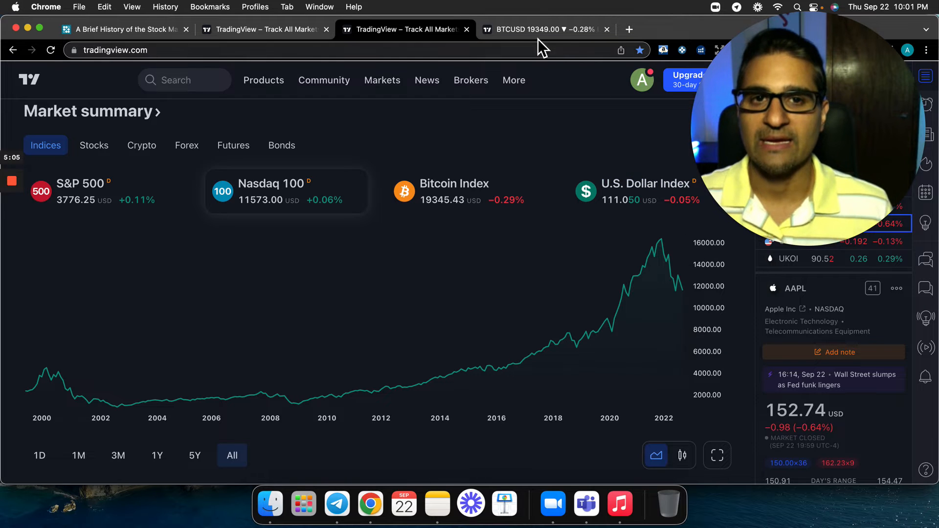
{"action": "left_click", "coordinate": [405, 28]}
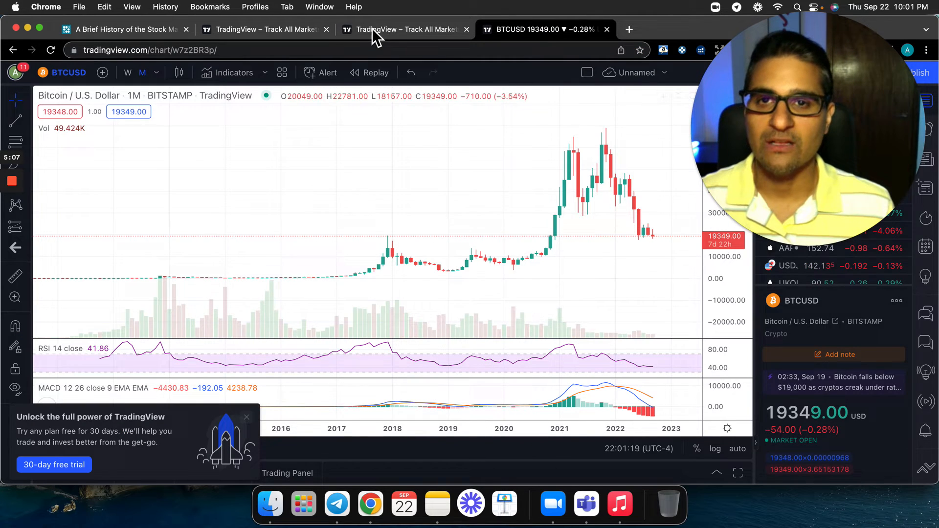
{"action": "left_click", "coordinate": [263, 28]}
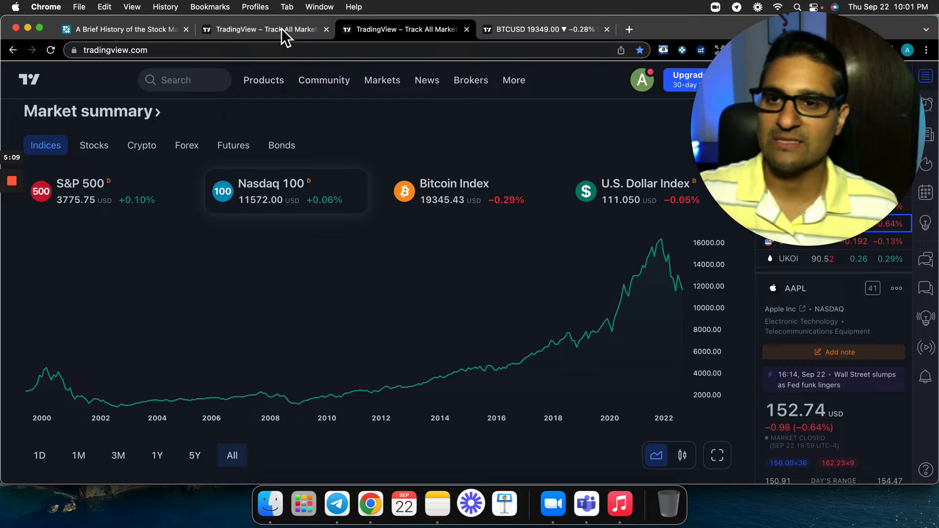
Switch to the BTCUSD tab with the monthly Bitcoin chart, RSI and MACD.
{"action": "left_click", "coordinate": [542, 28]}
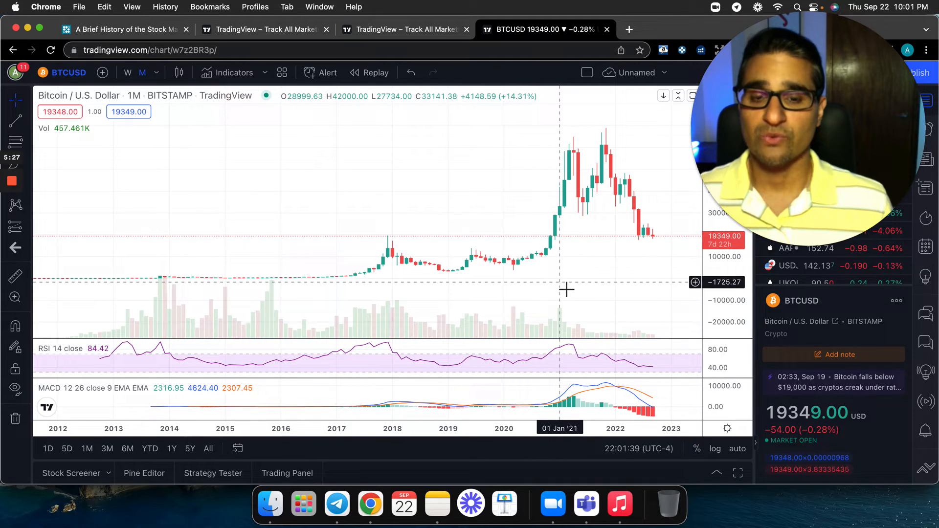
{"action": "mouse_move", "coordinate": [572, 281]}
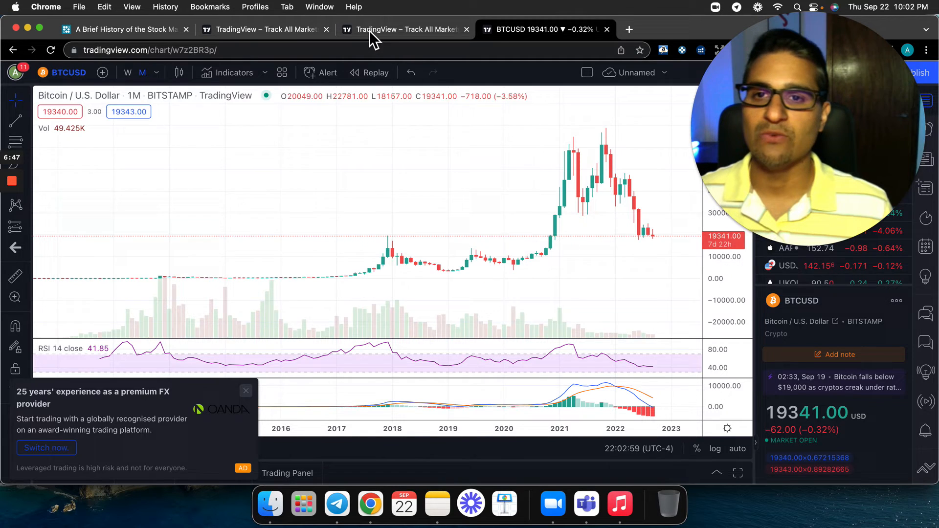
Go back to the market summary tab with the Nasdaq 100 chart.
{"action": "left_click", "coordinate": [404, 28]}
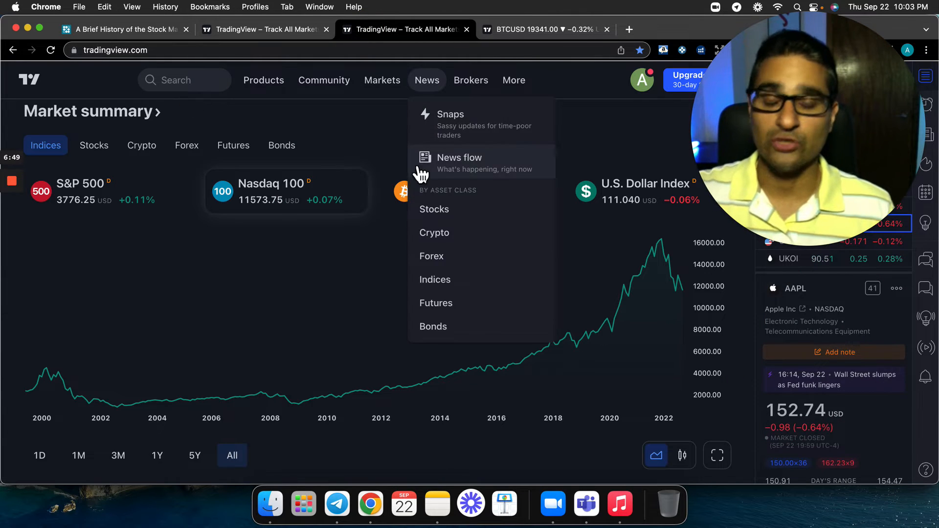
{"action": "mouse_move", "coordinate": [677, 212]}
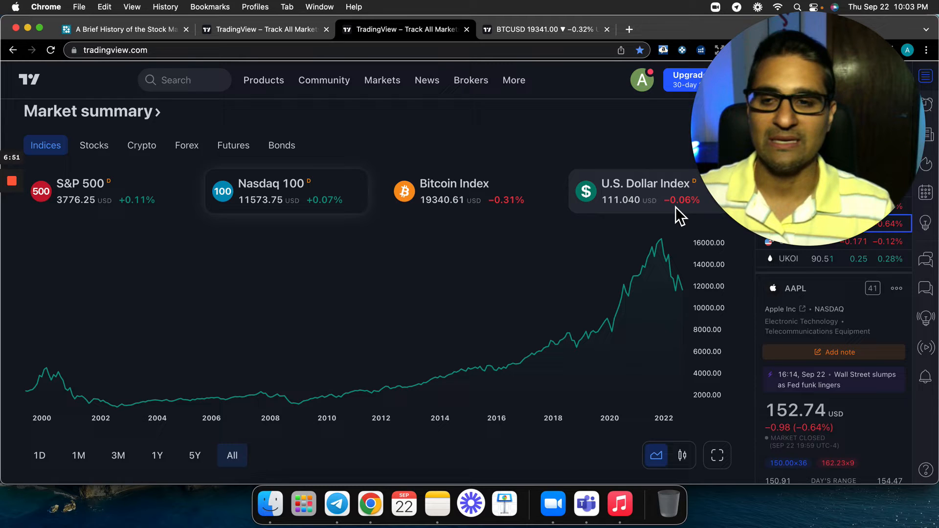
{"action": "mouse_move", "coordinate": [326, 257]}
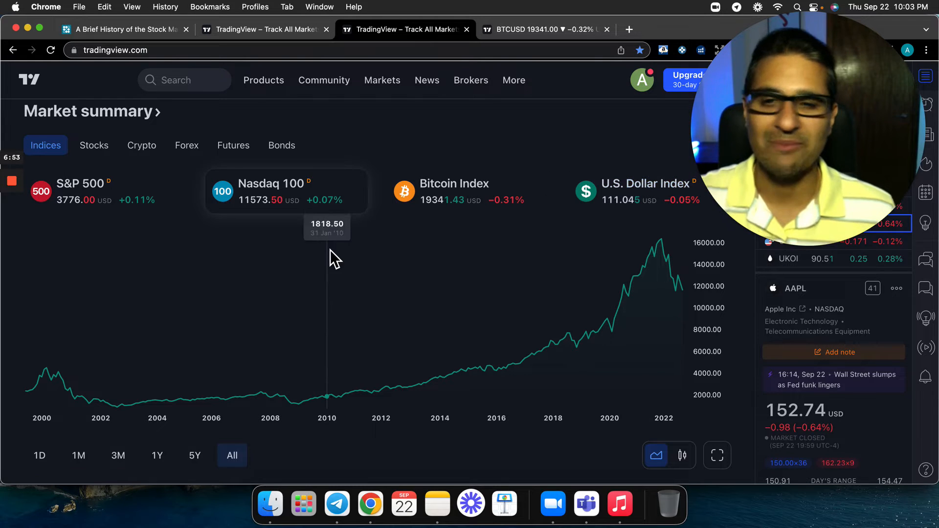
{"action": "mouse_move", "coordinate": [476, 395]}
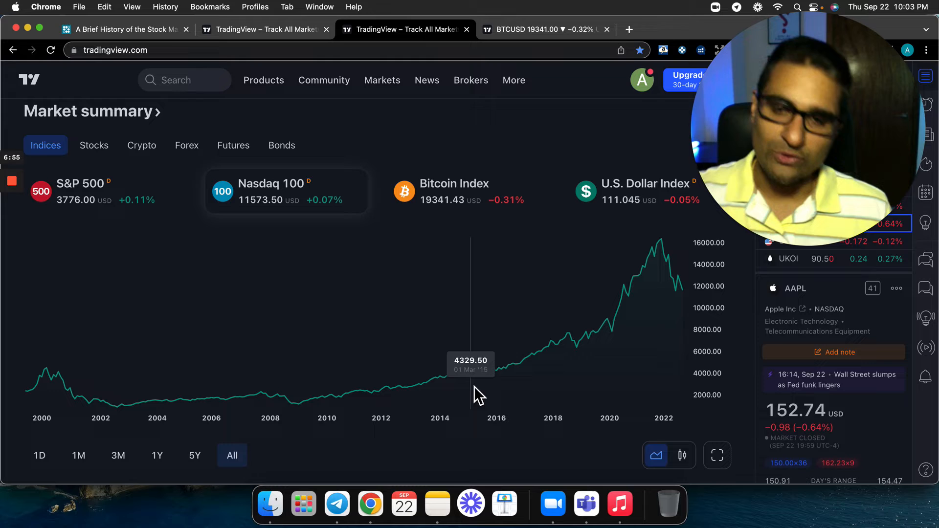
Bring the BTCUSD monthly chart tab back into view.
{"action": "left_click", "coordinate": [542, 28]}
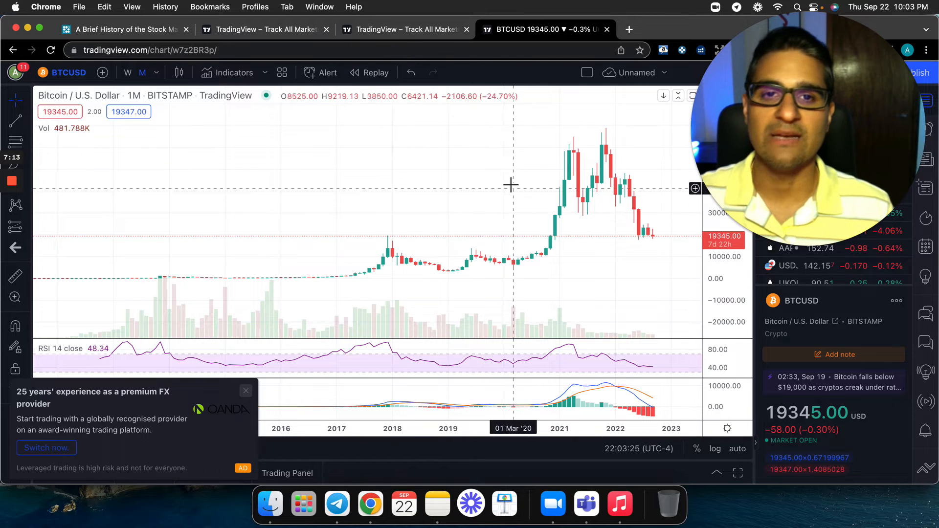
{"action": "mouse_move", "coordinate": [485, 220]}
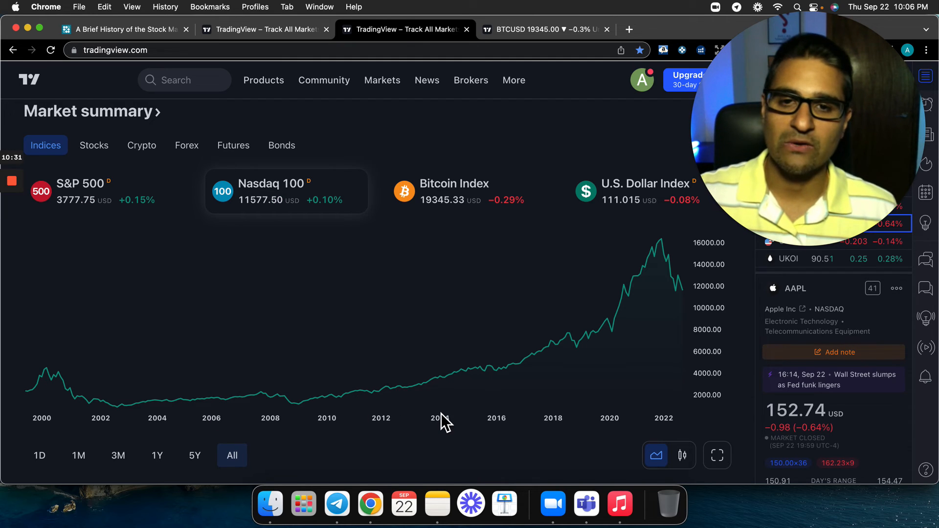
{"action": "mouse_move", "coordinate": [388, 418]}
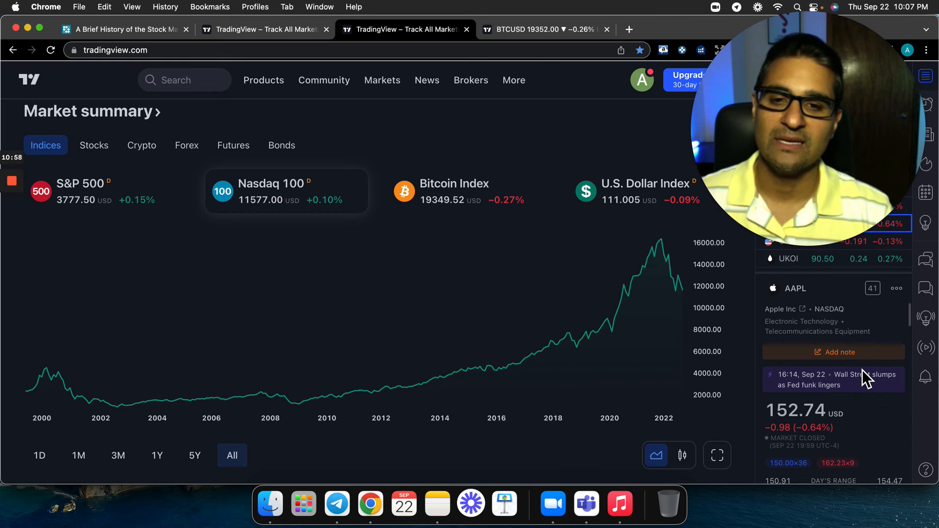
{"action": "mouse_move", "coordinate": [602, 427]}
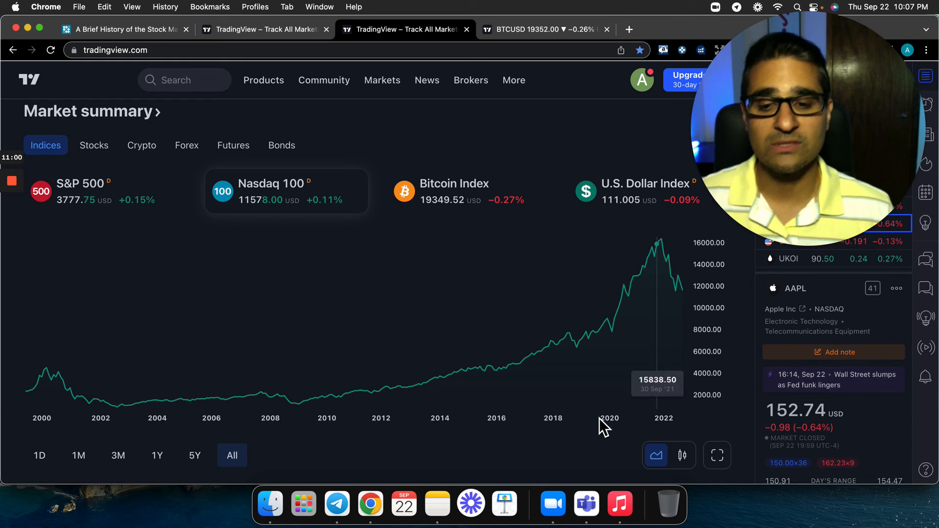